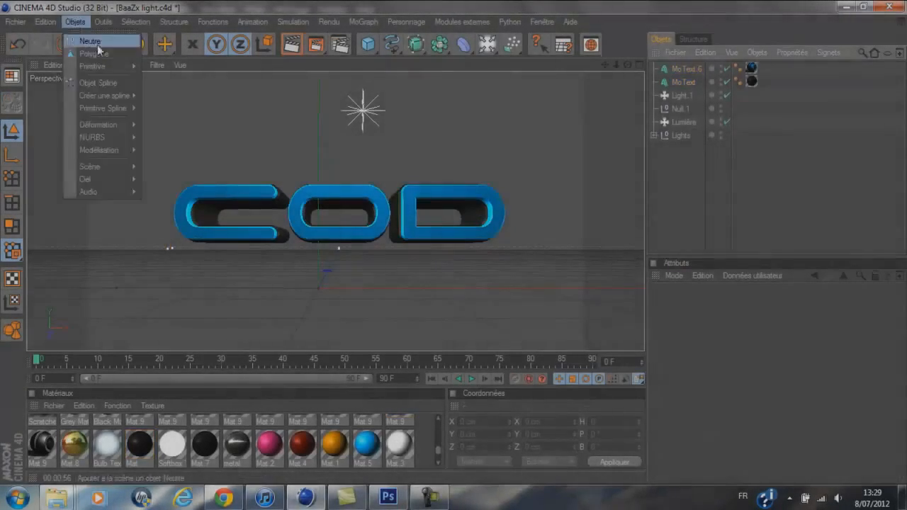
Add a Random effector to the COD MoText and set its deformer to Point deformation
click(91, 41)
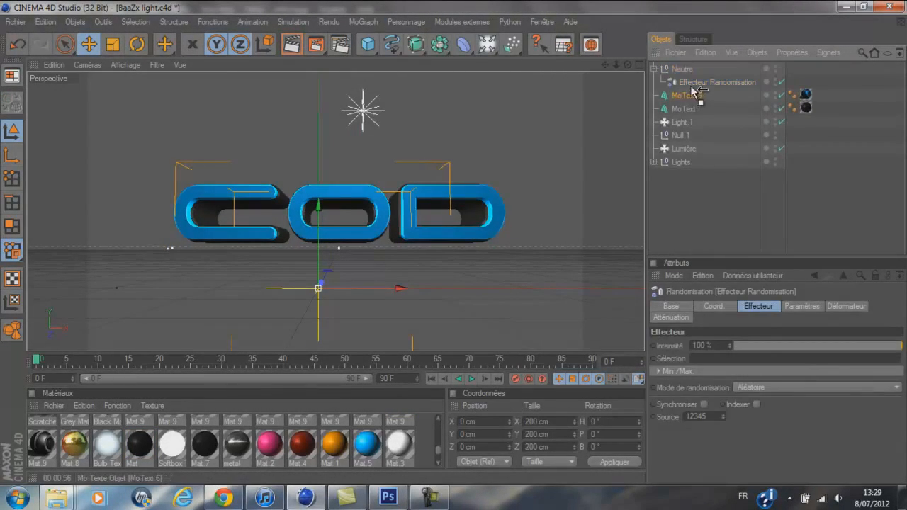
click(846, 307)
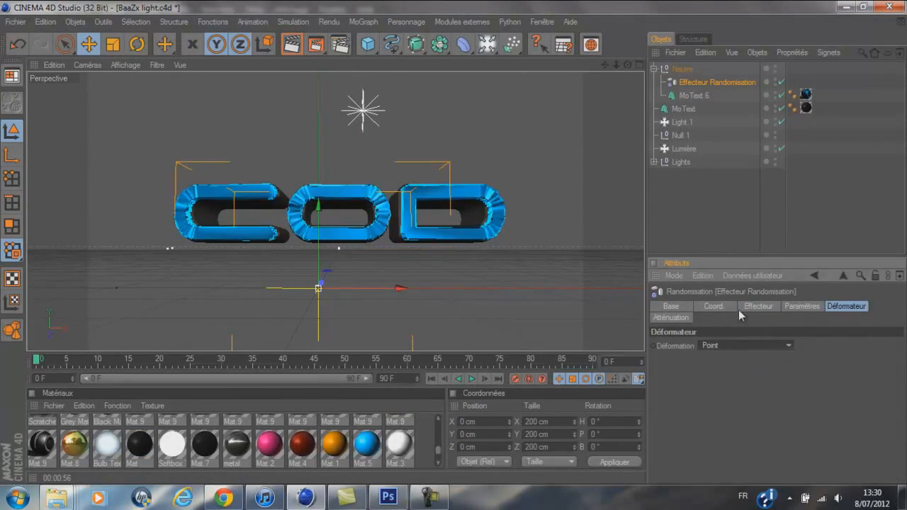
click(758, 306)
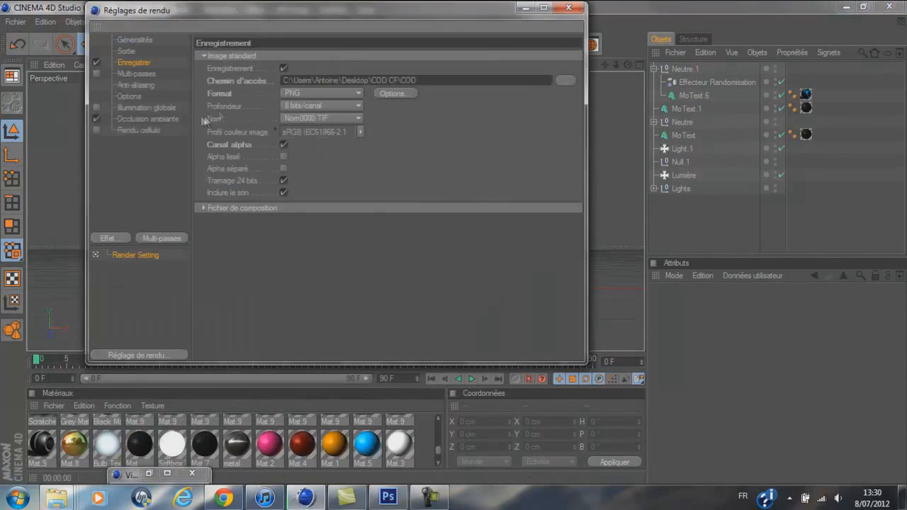
Enable Alpha Channel in the Render Settings save options for the output image
click(563, 79)
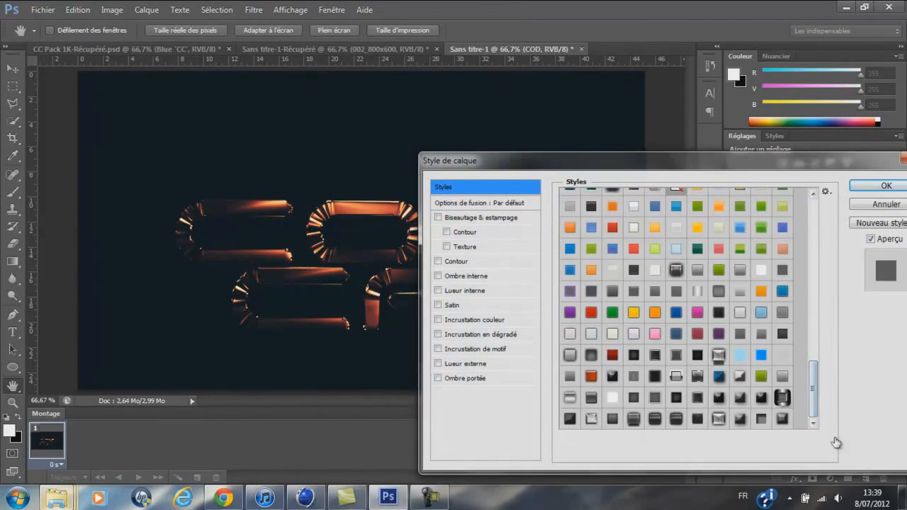
Apply a preset metallic layer style to the rendered COD layer and confirm
click(759, 416)
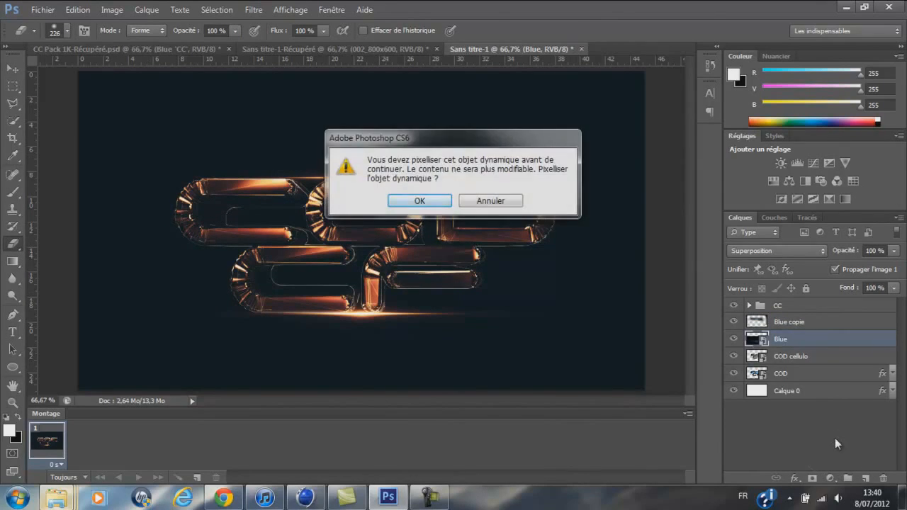
Confirm rasterizing the COD smart object before pasting spark and chain layers
click(420, 202)
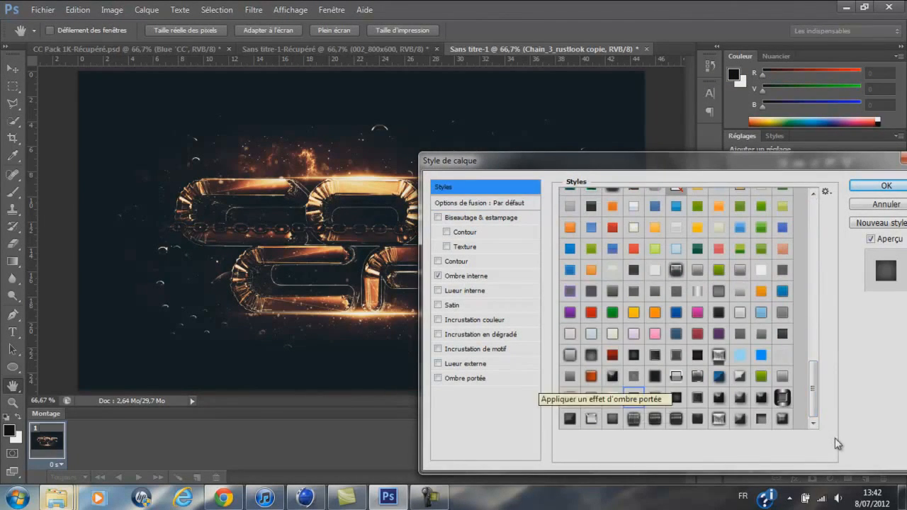
Give the chain layer an Inner Shadow and a Multiply drop shadow, distance 0, size 6
click(464, 377)
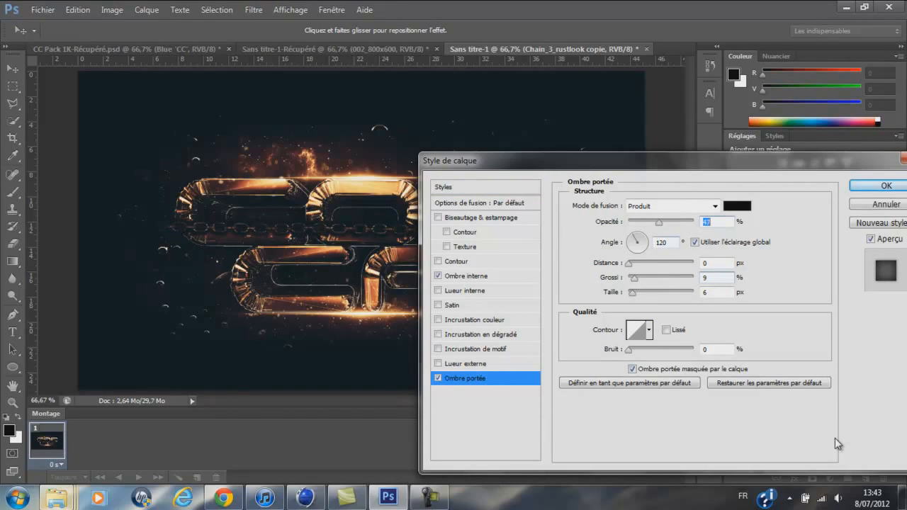
click(884, 185)
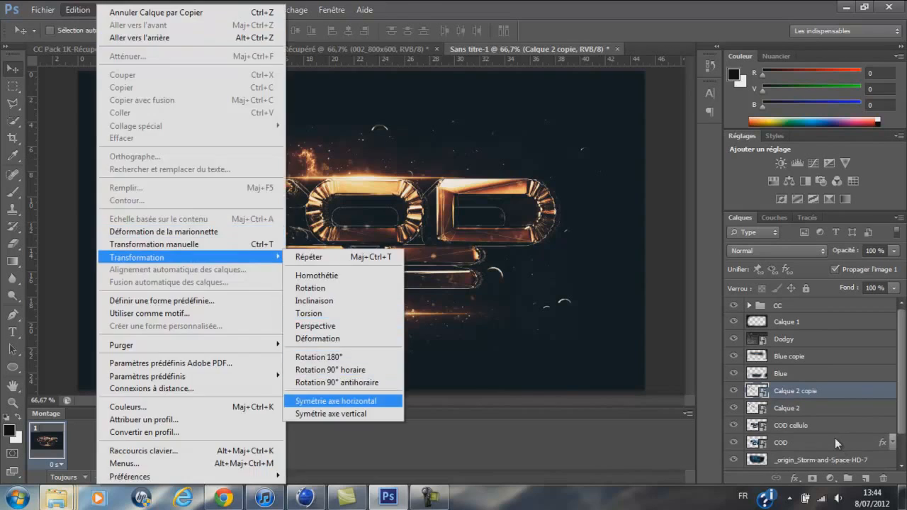
Flip the duplicated chain layer horizontally so chains mirror across the logo
click(343, 399)
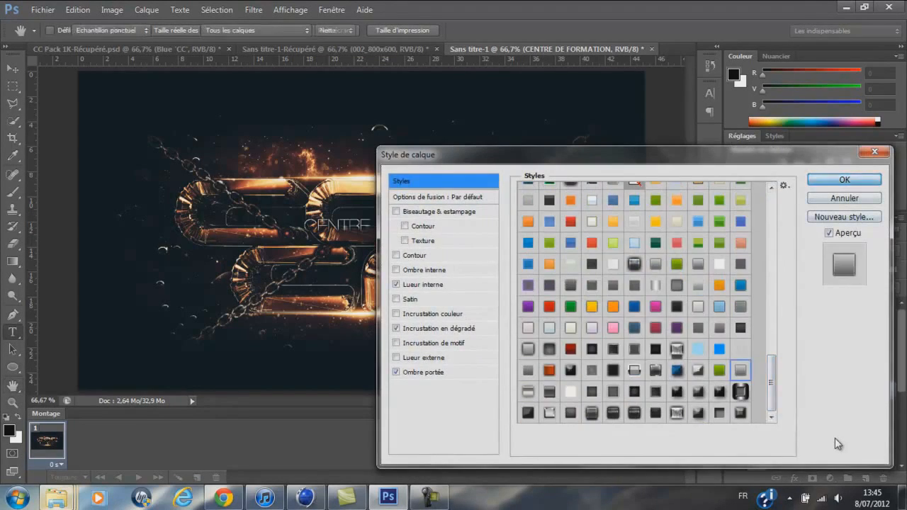
Confirm the text's glow, gradient and shadow styles and move it to the logo's centre
click(844, 179)
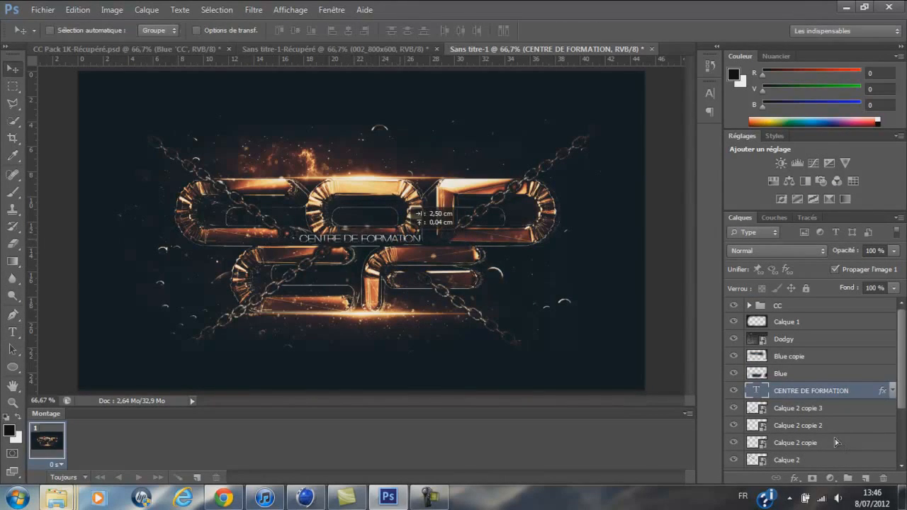
click(12, 332)
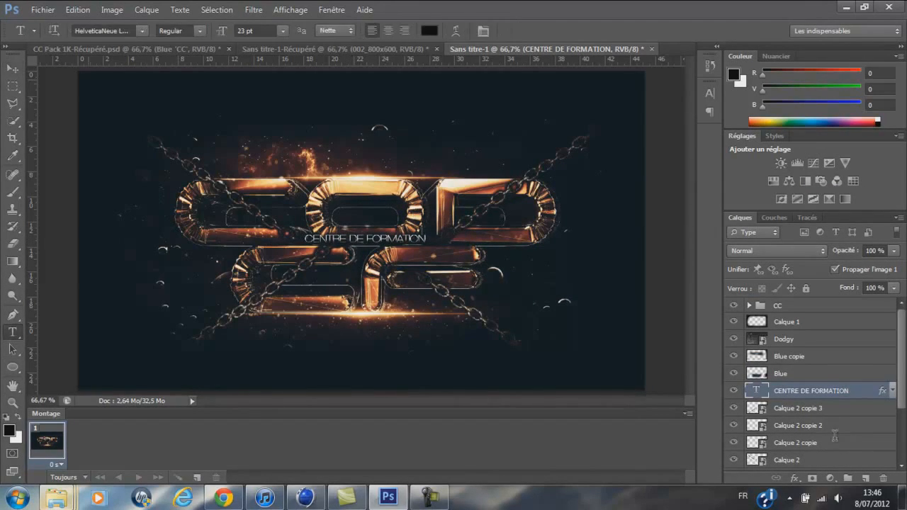